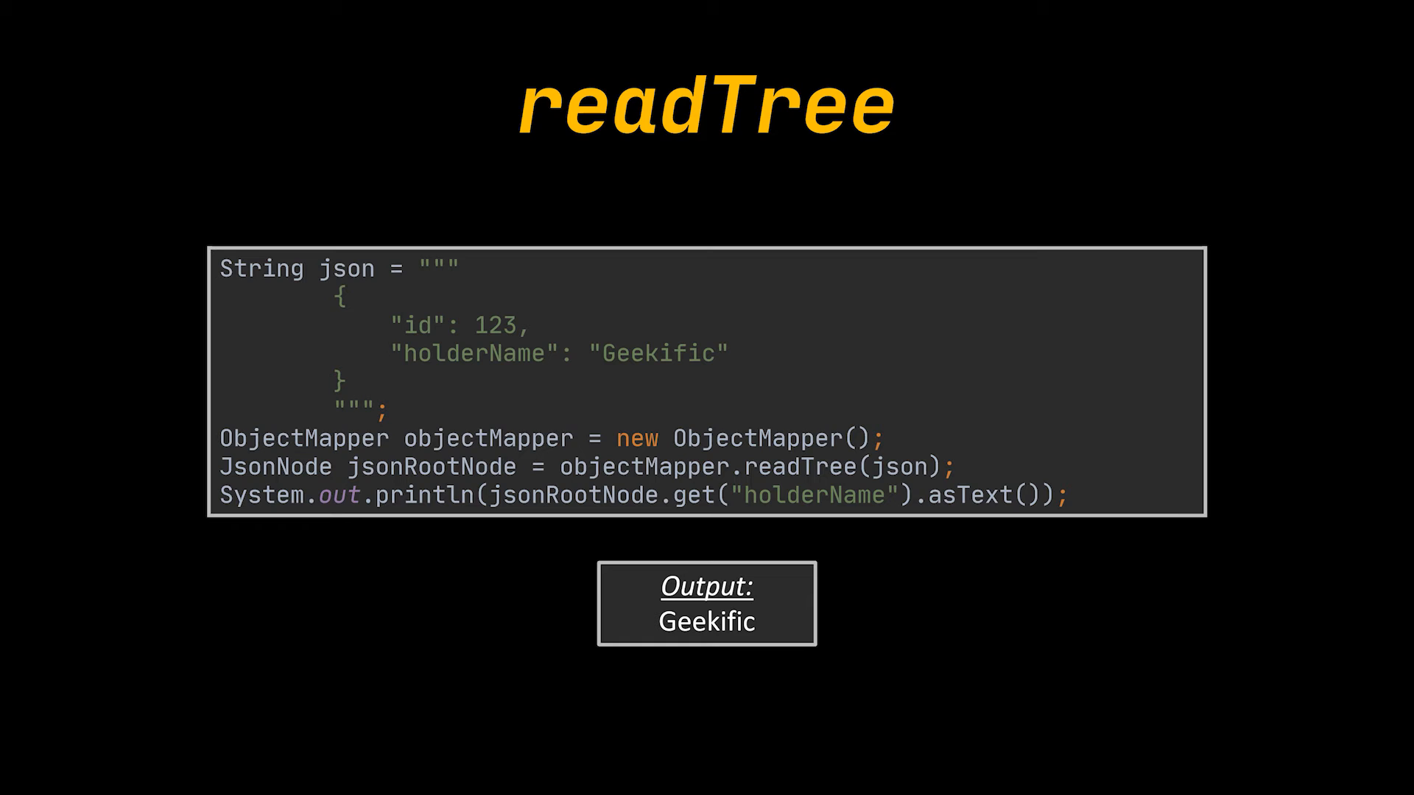
{"action": "key", "text": "Right"}
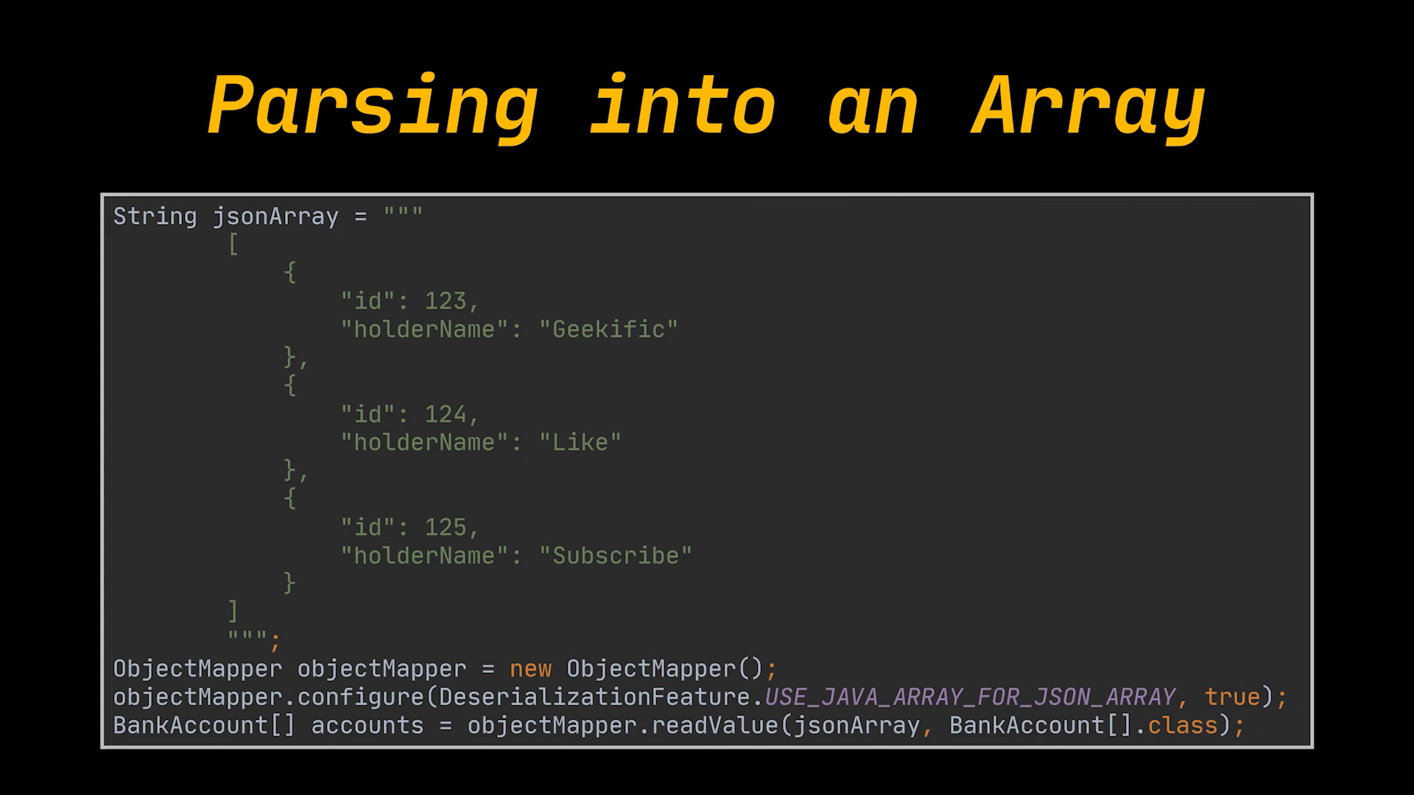